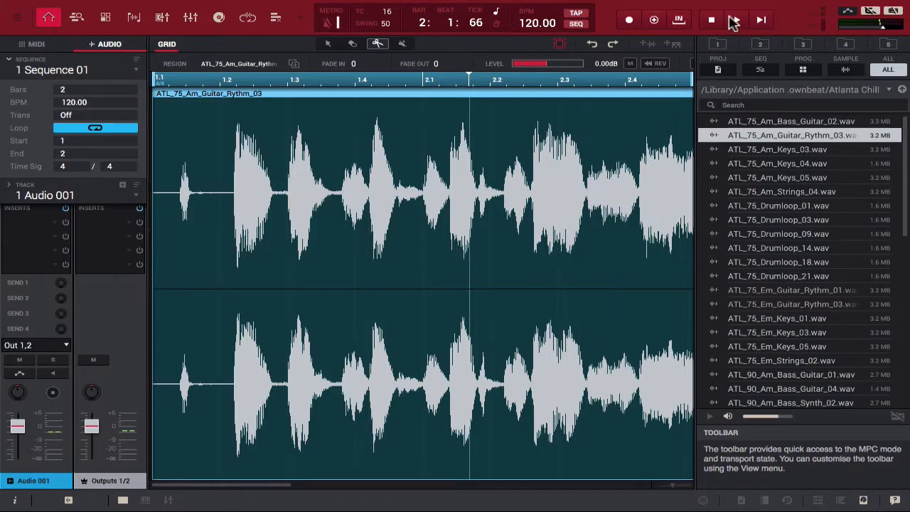
# Play and stop the two-bar ATL_75_Am_Guitar_Rythm_03 loop, then switch to the Select tool.
pyautogui.click(736, 20)
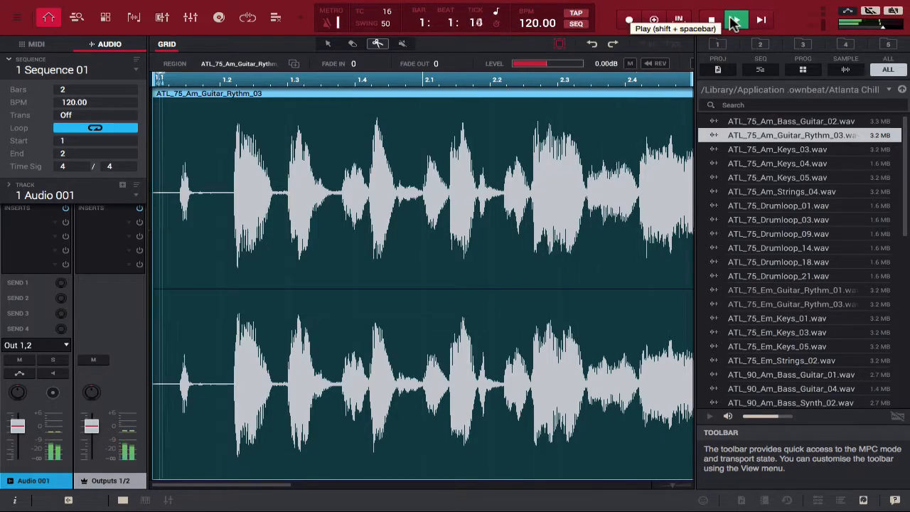
pyautogui.click(735, 20)
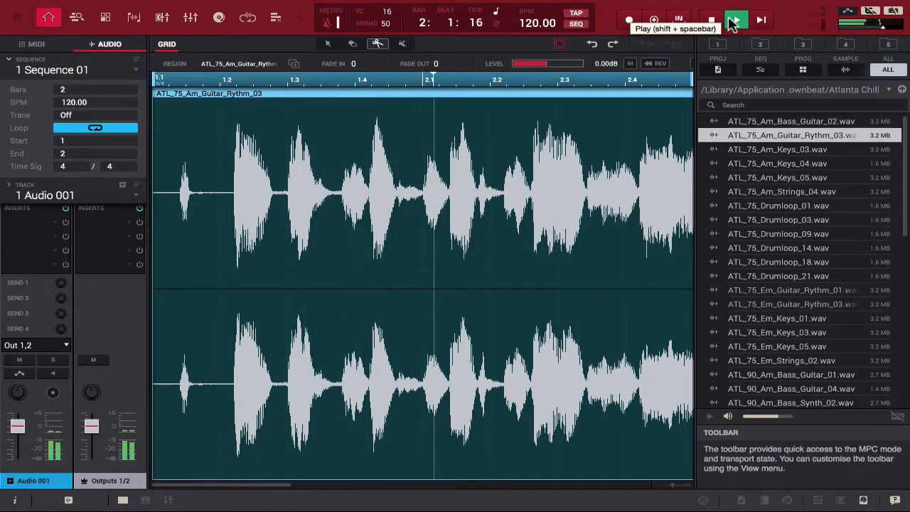
pyautogui.click(735, 20)
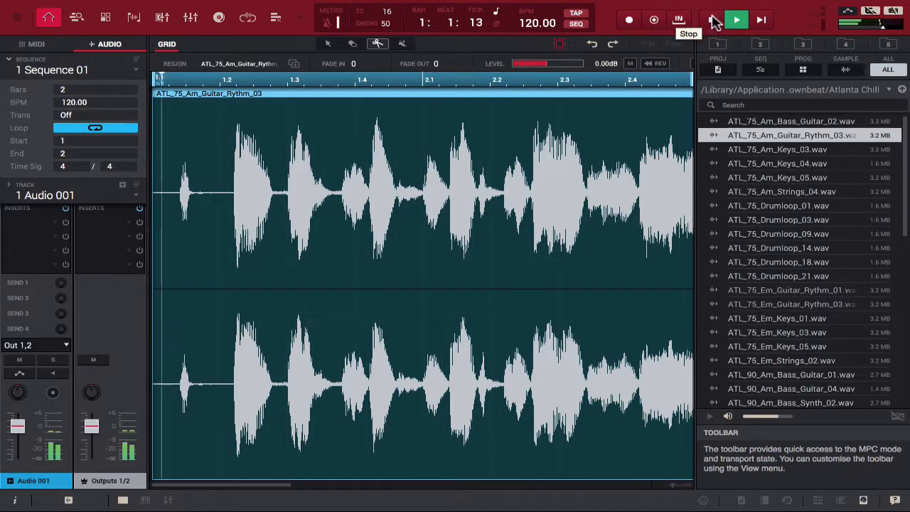
pyautogui.click(736, 20)
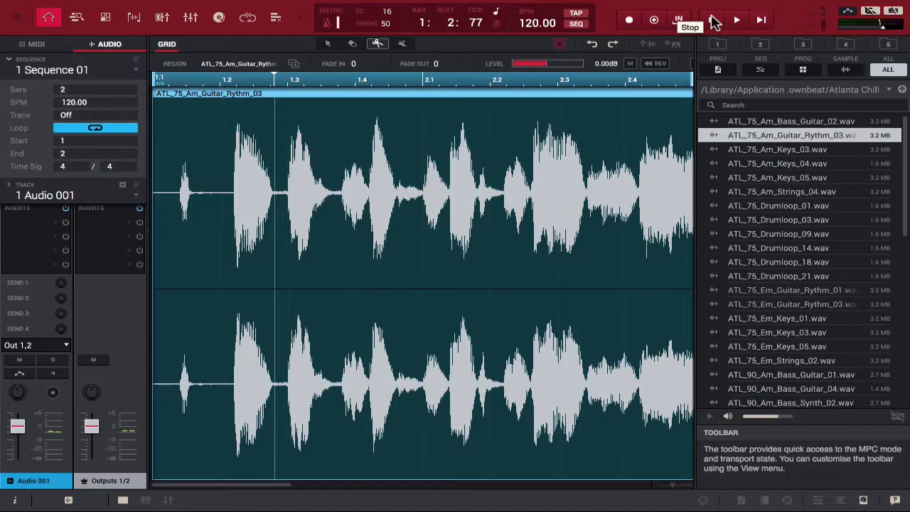
pyautogui.click(736, 19)
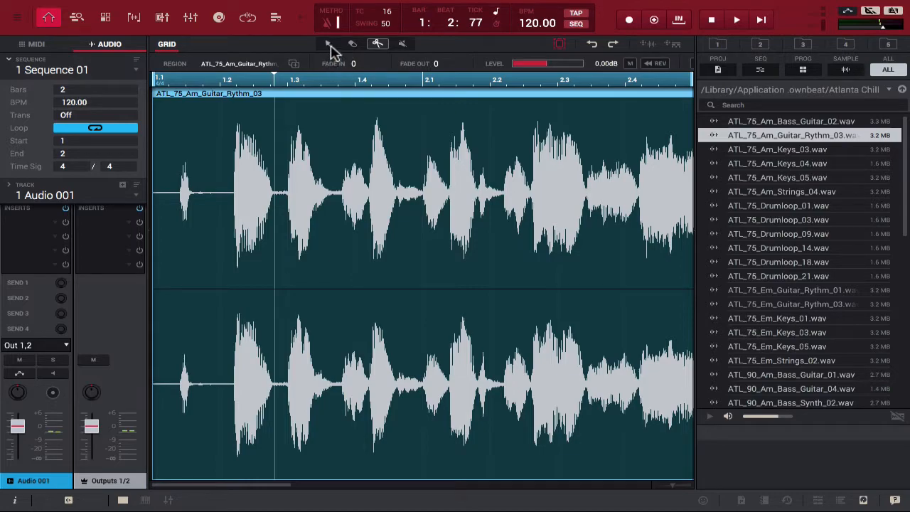
pyautogui.moveTo(328, 44)
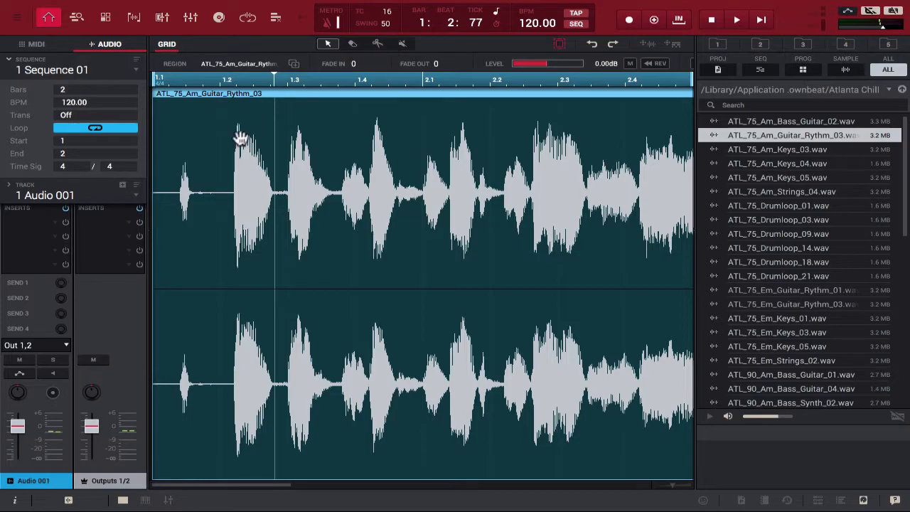
pyautogui.moveTo(244, 133)
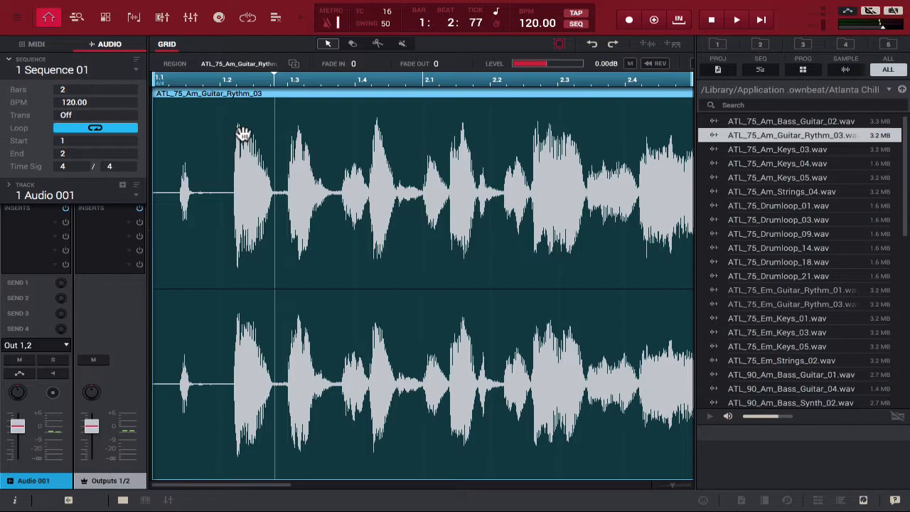
pyautogui.moveTo(652, 287)
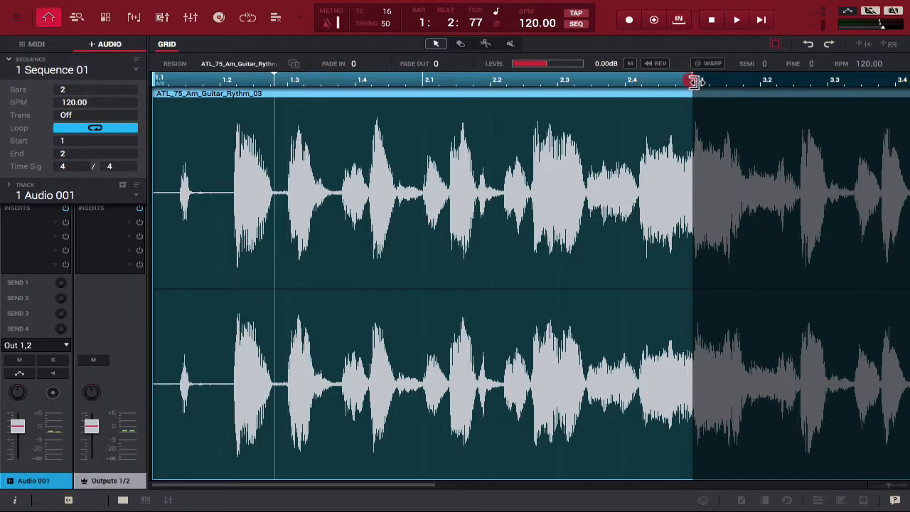
# Stretch the guitar region out to bar 7 and play the seven-bar loop.
pyautogui.moveTo(693, 80); pyautogui.dragTo(860, 92)
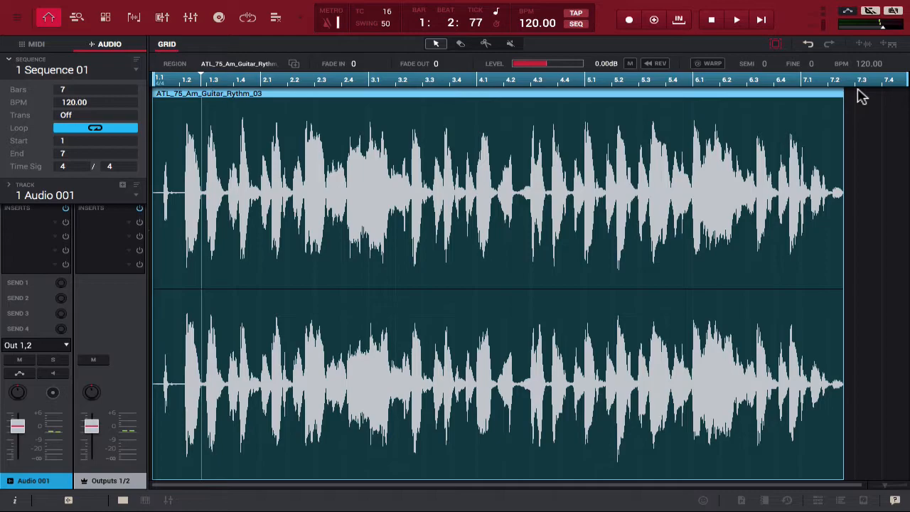
pyautogui.click(736, 19)
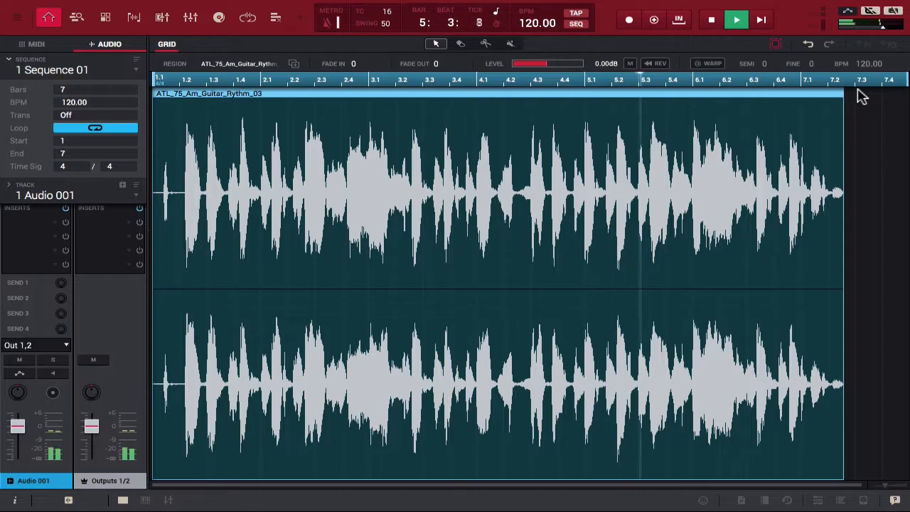
# Stop playback of the seven-bar guitar loop partway through bar five.
pyautogui.click(711, 20)
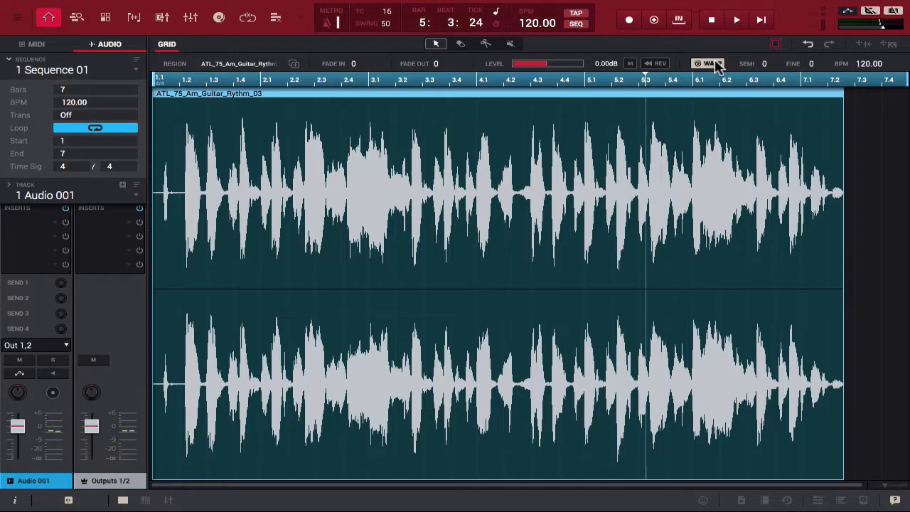
pyautogui.moveTo(709, 63)
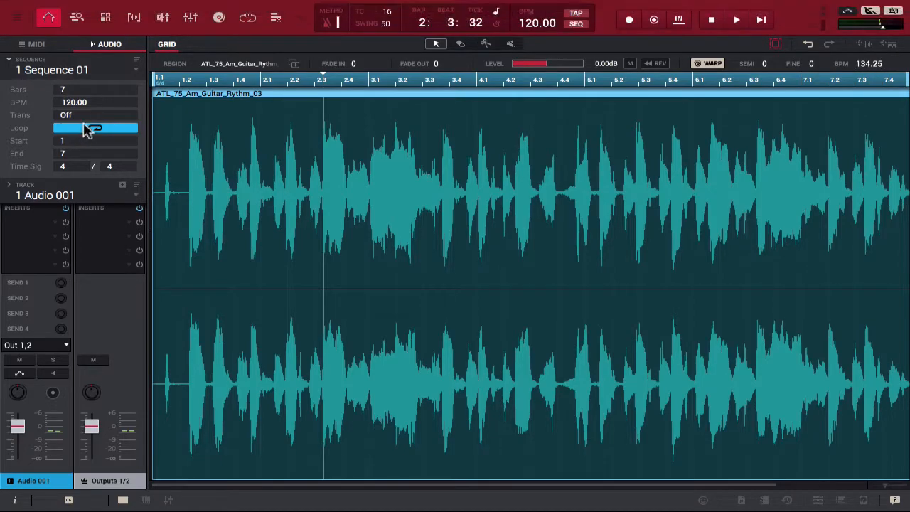
# Play the warped loop and drag the Sequence 01 tempo to 121.77 BPM.
pyautogui.click(735, 19)
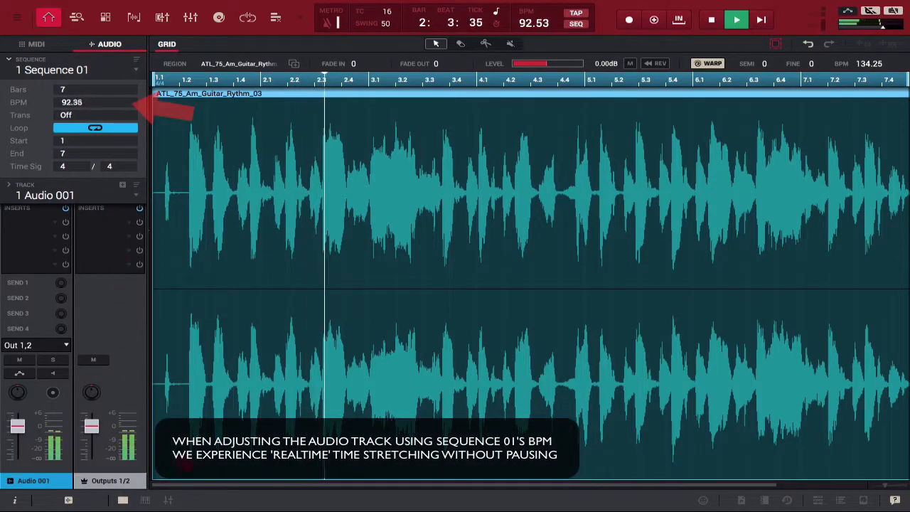
pyautogui.moveTo(95, 102); pyautogui.dragTo(94, 128)
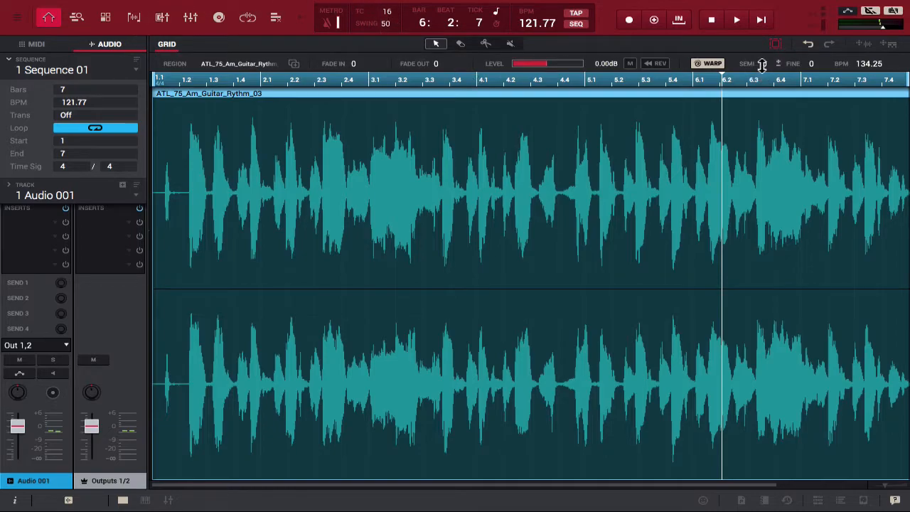
# Return to the start, play the warped loop at 121.77 BPM, then stop it.
pyautogui.click(735, 19)
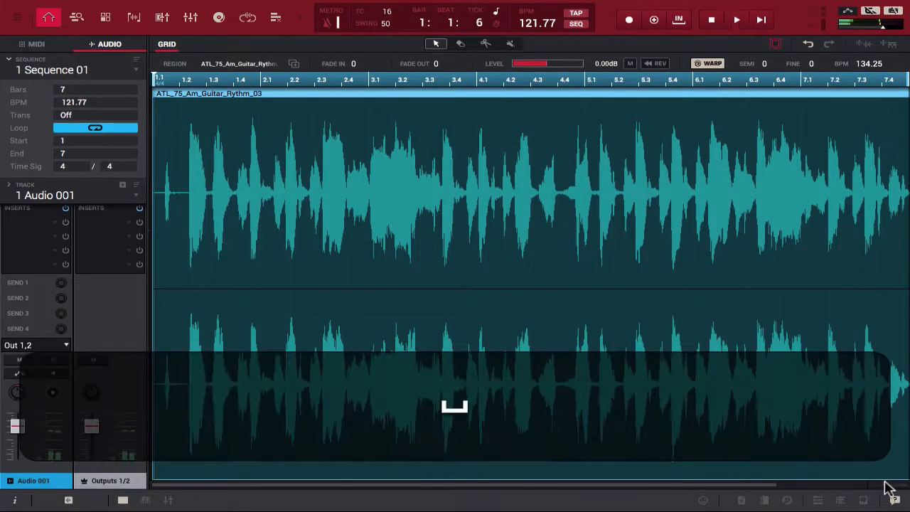
pyautogui.click(736, 19)
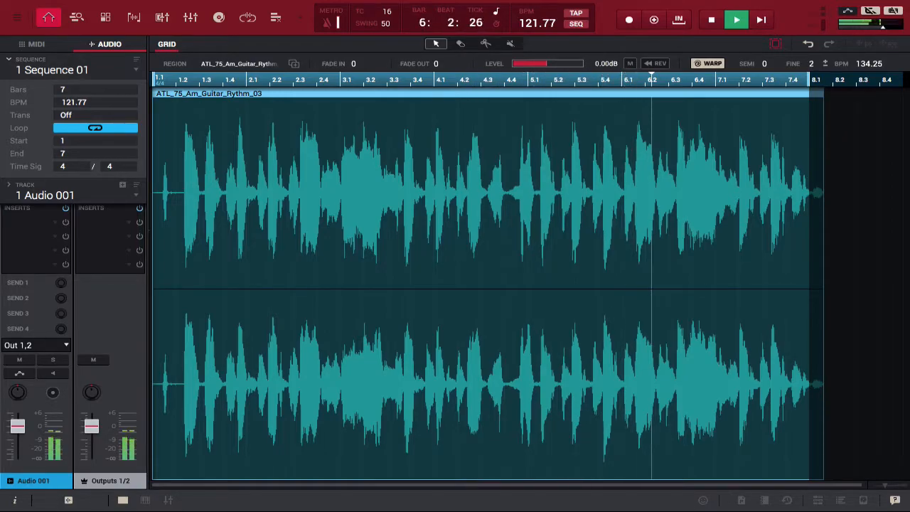
pyautogui.click(736, 20)
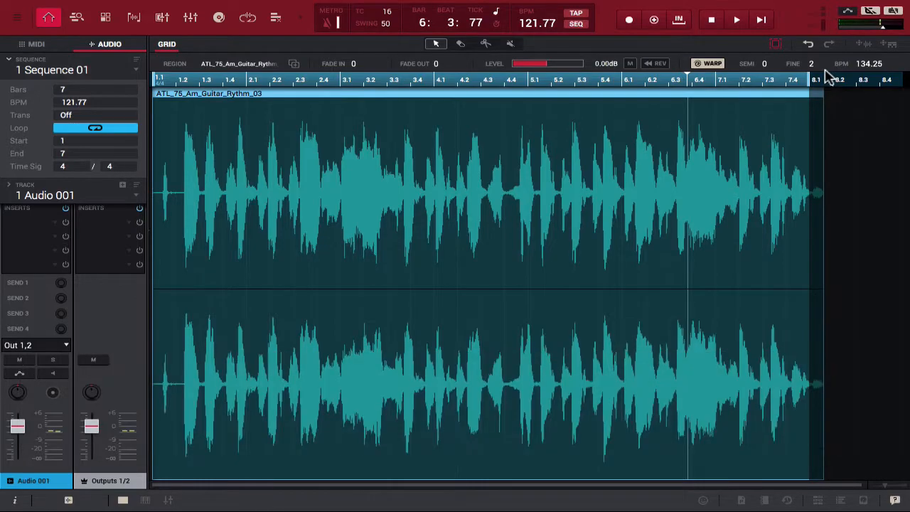